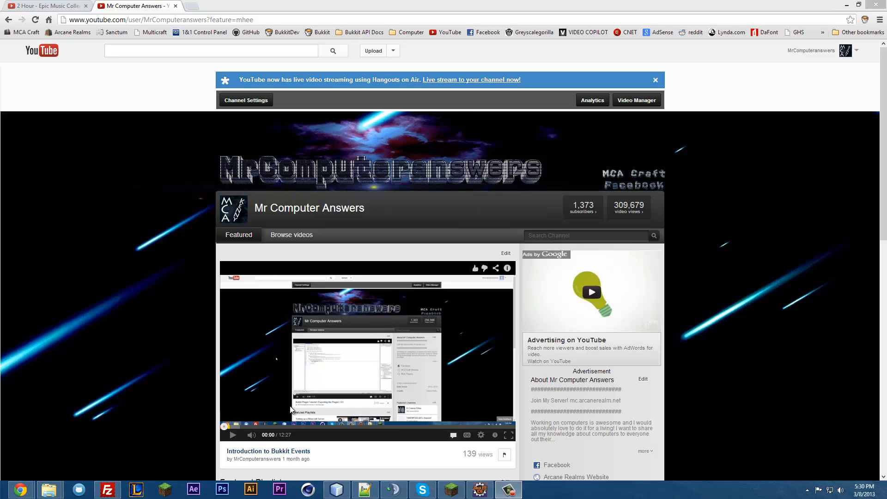
mouse_move(353, 488)
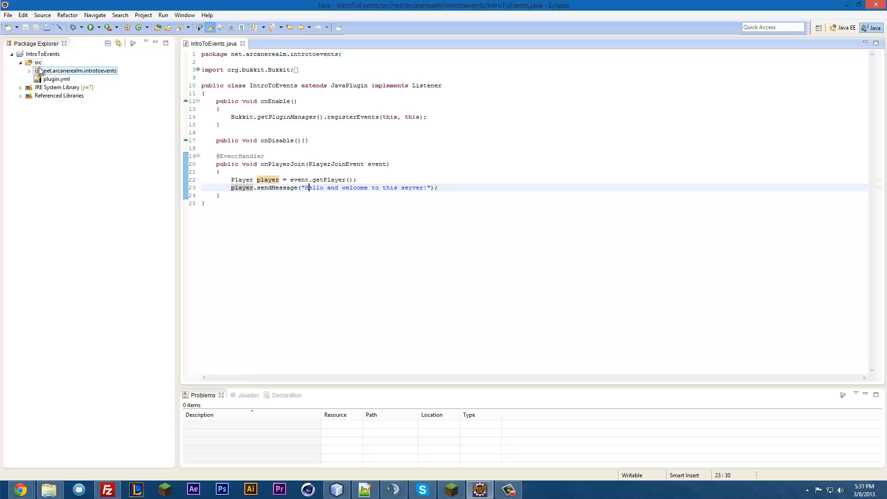
Add a new plain file named config.yml to the IntroToEvents src folder
left_click(37, 62)
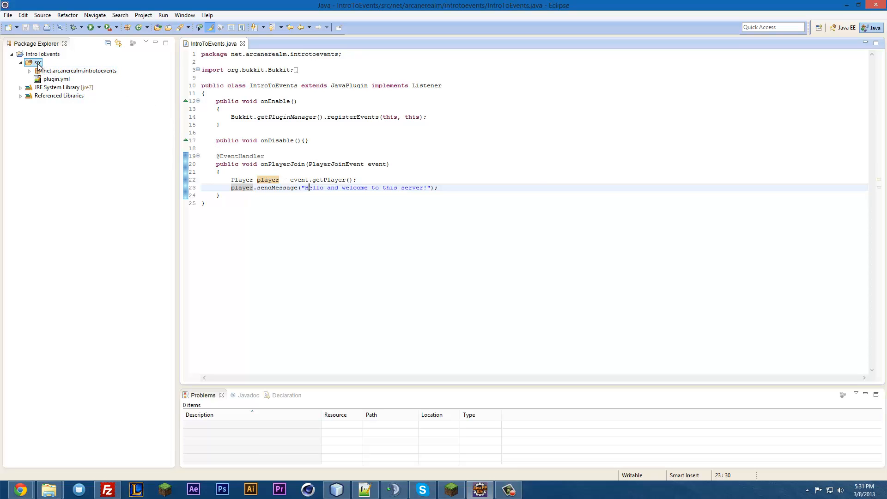
mouse_move(40, 68)
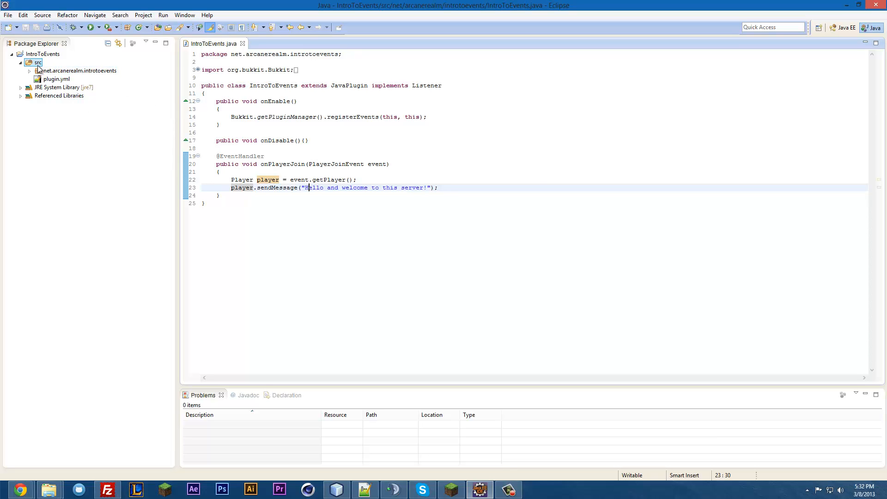
right_click(37, 61)
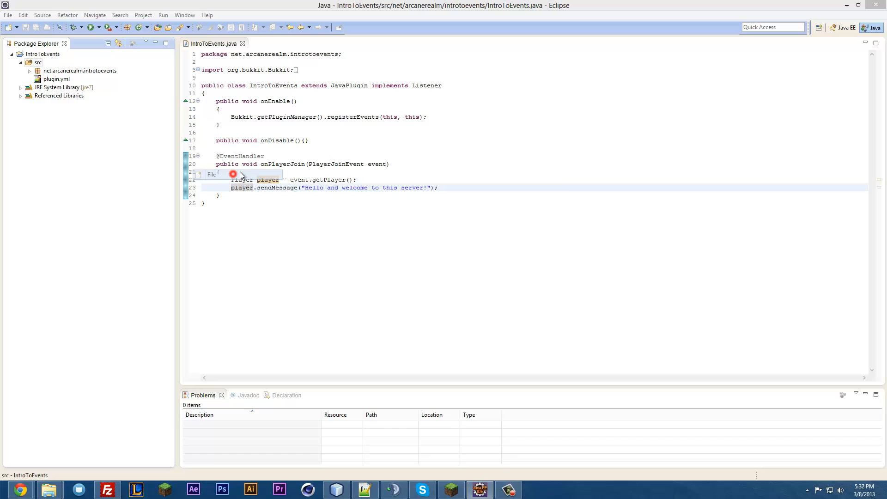
left_click(210, 175)
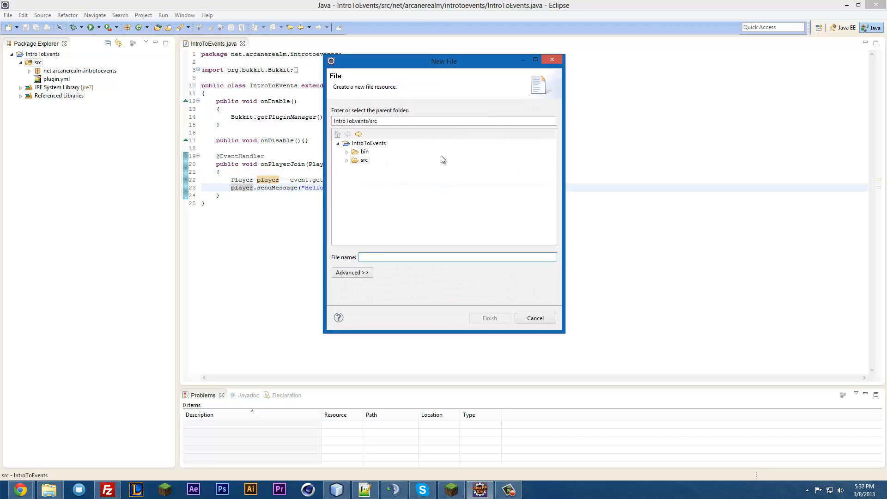
type("config.yml")
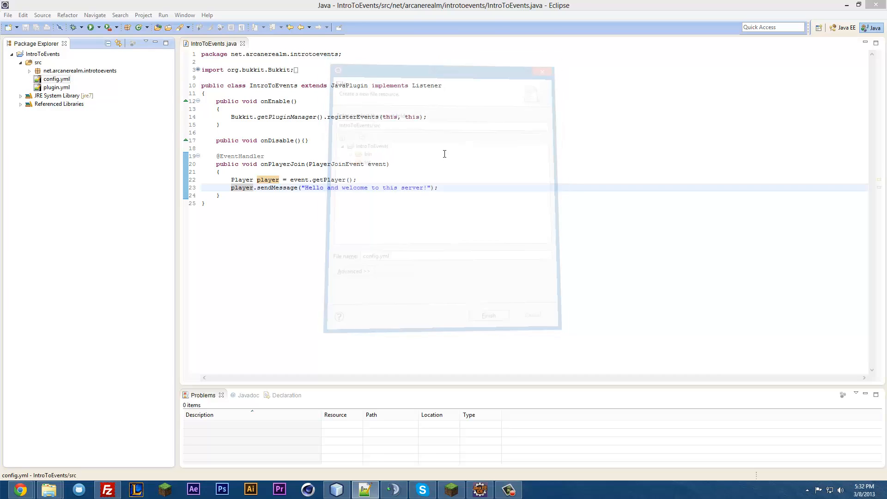
left_click(534, 315)
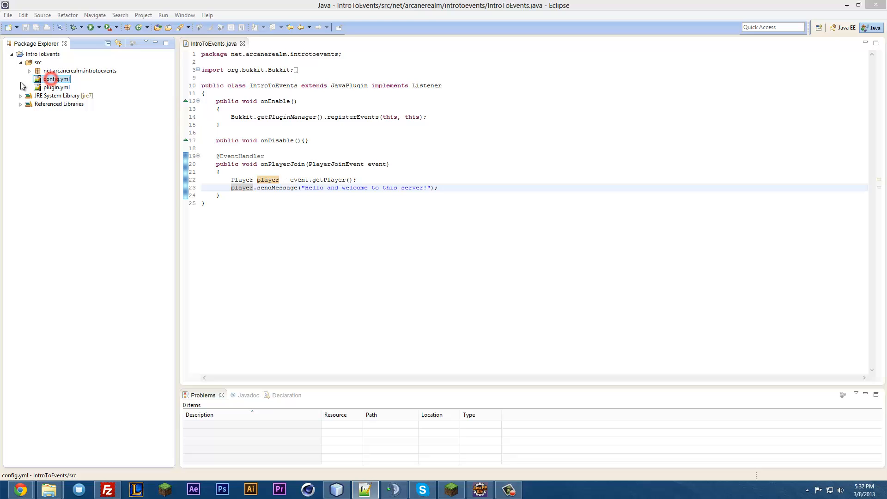
Write message: 'Welcome to the server!' in config.yml and start a second line
double_click(56, 79)
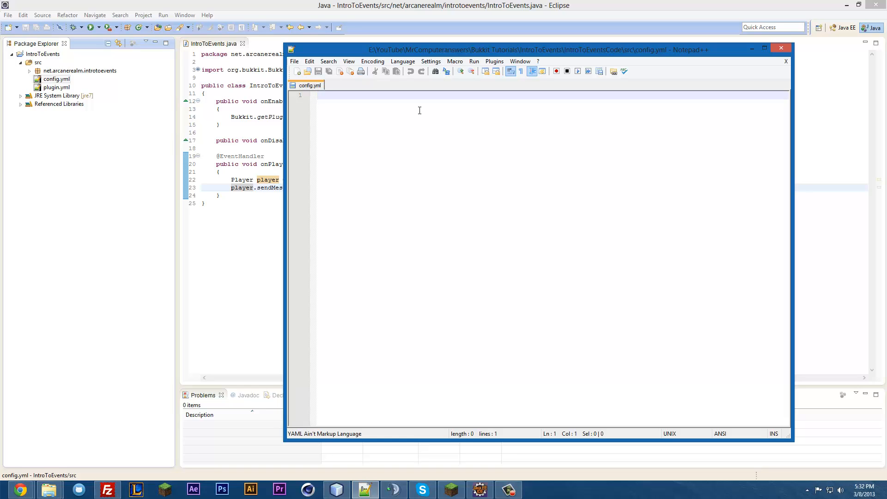
type("message: '")
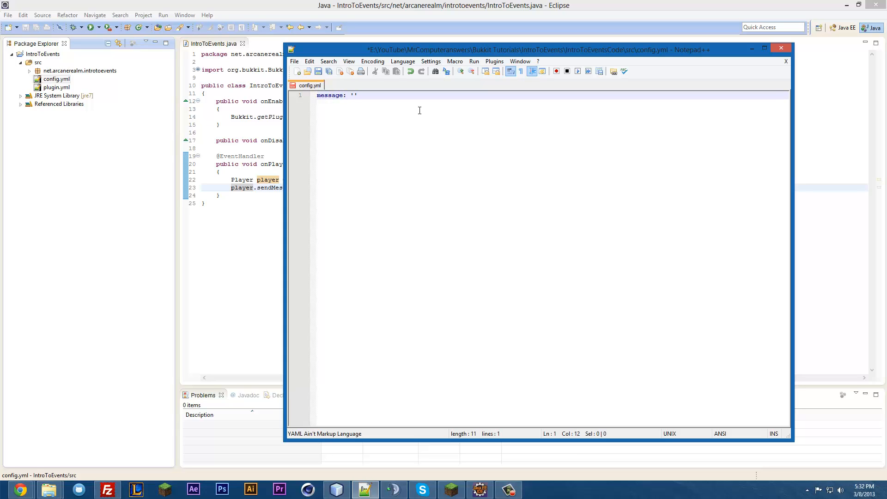
type("Welcome to the server!")
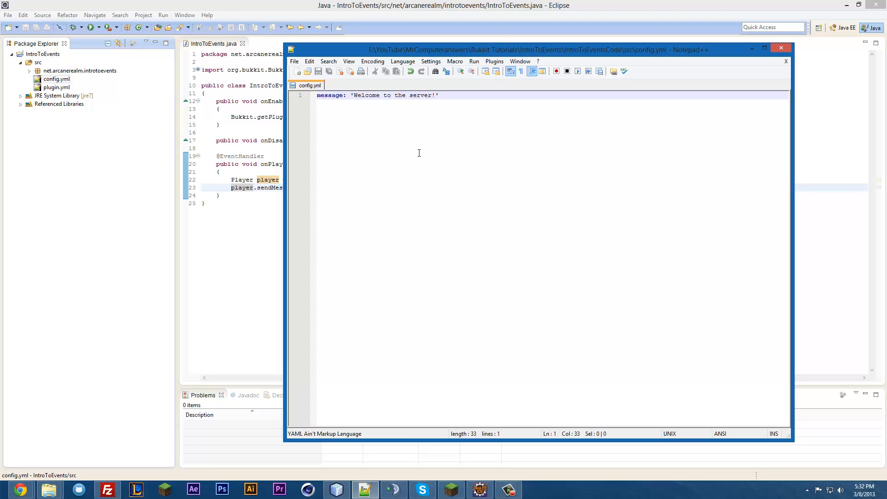
left_click(457, 95)
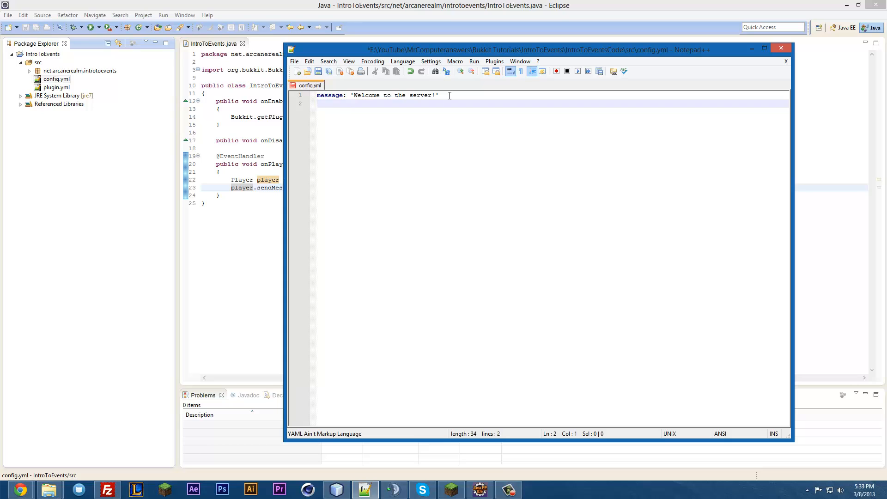
Add worlds: with an enabled: list of world, Build and End
type("worlds:")
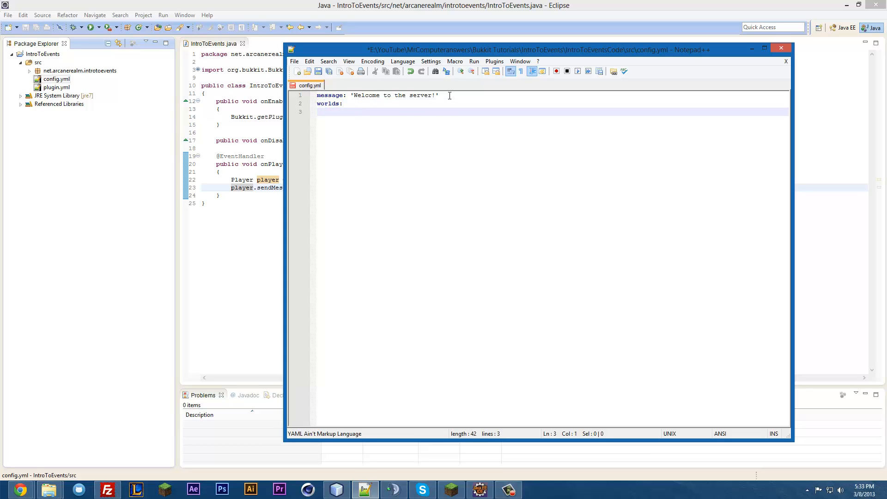
type("enabled:")
type("- world")
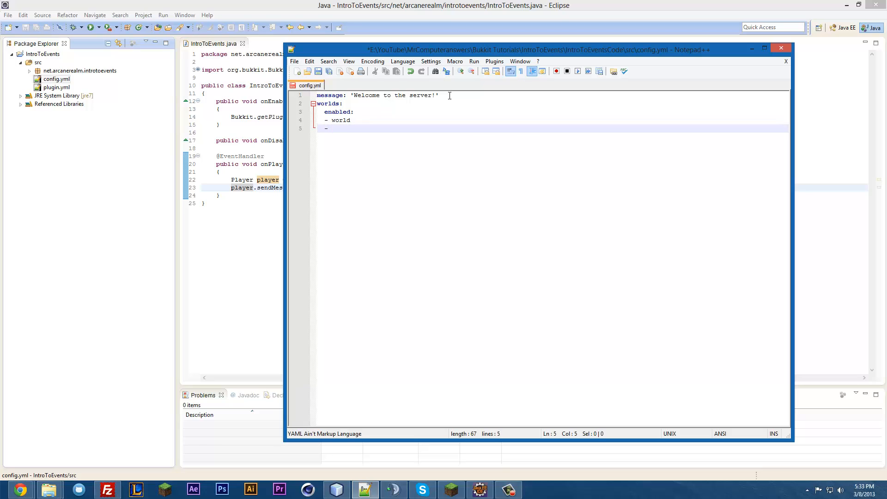
type("Build")
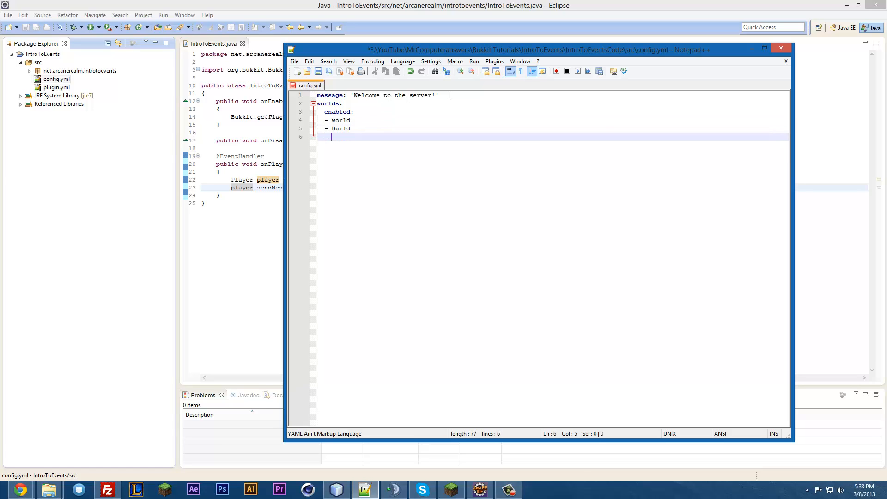
type("End")
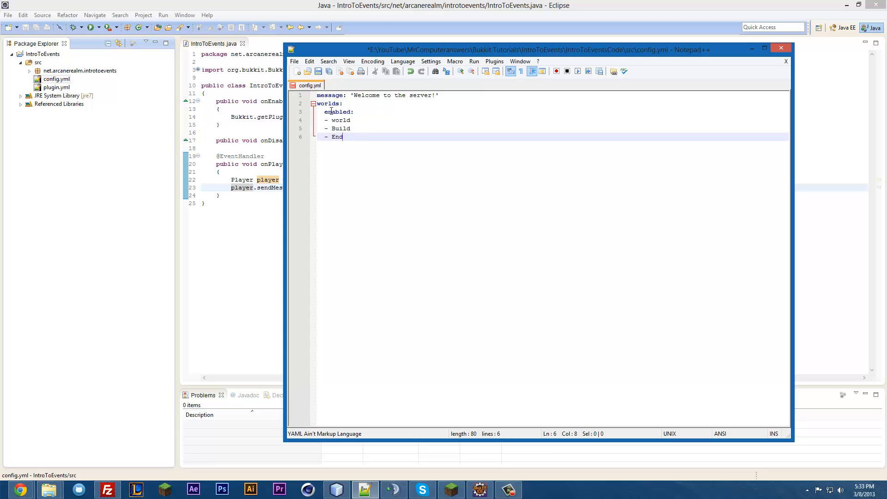
left_click_drag(327, 120, 343, 137)
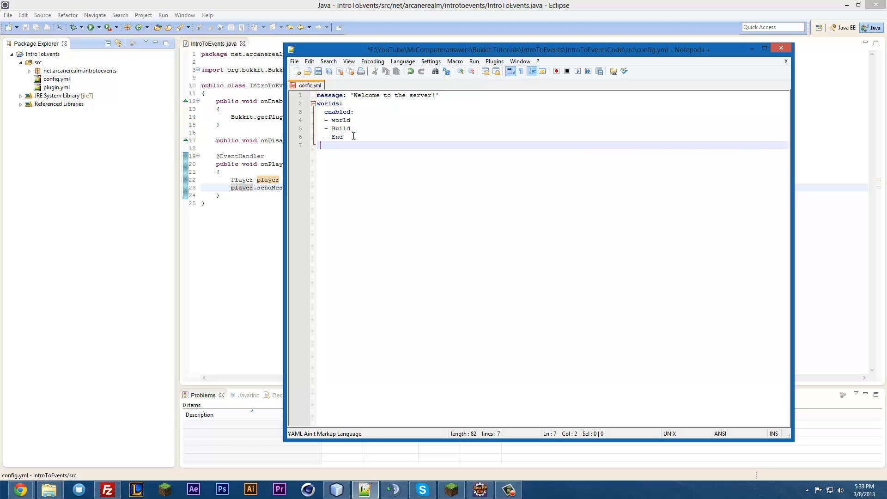
Note the worlds.enabled path below and highlight the message key on line 1
type("worlds")
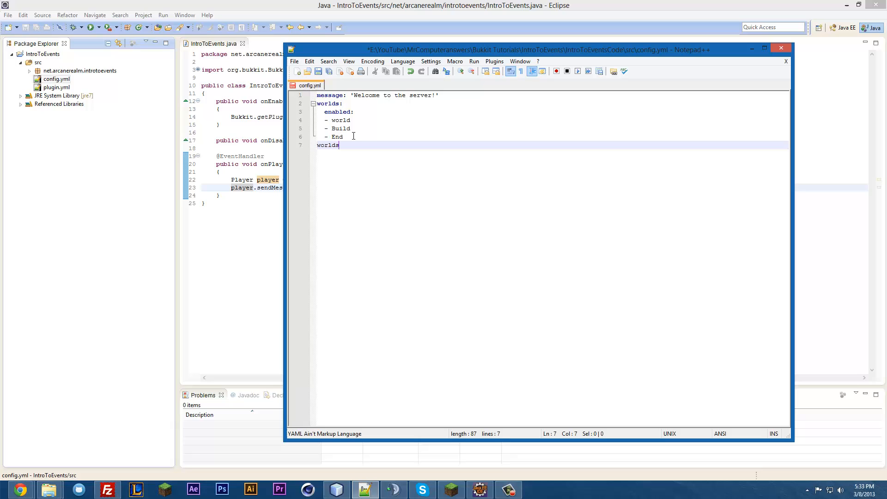
type(".enabl")
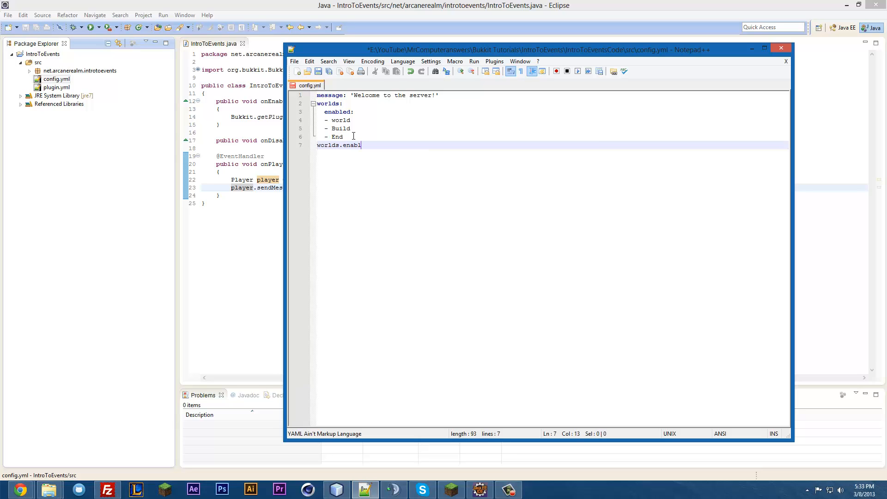
type("ed")
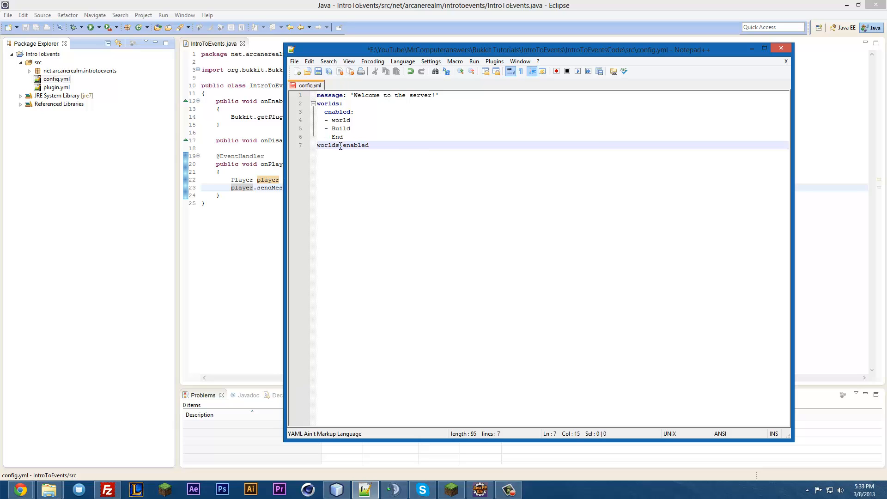
left_click(341, 146)
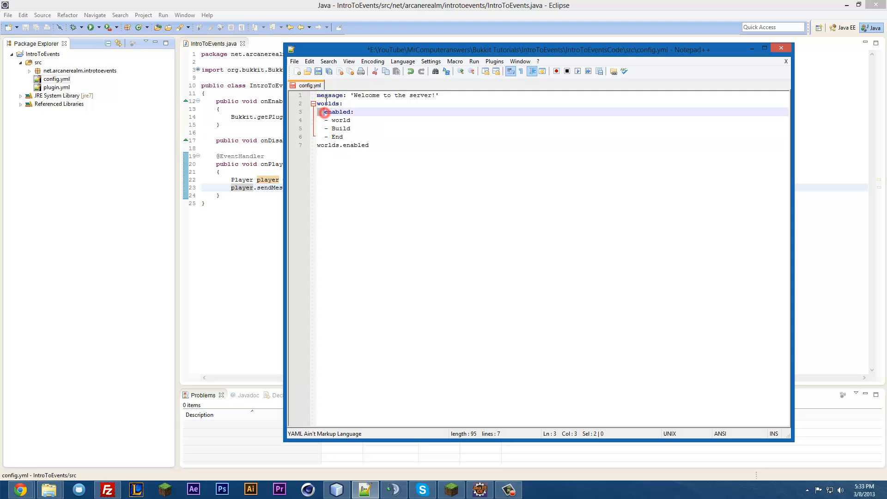
left_click(344, 95)
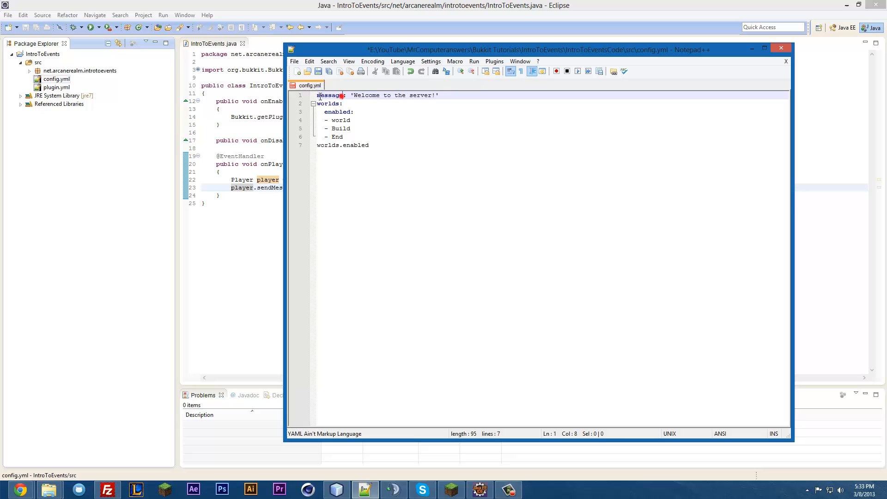
double_click(330, 95)
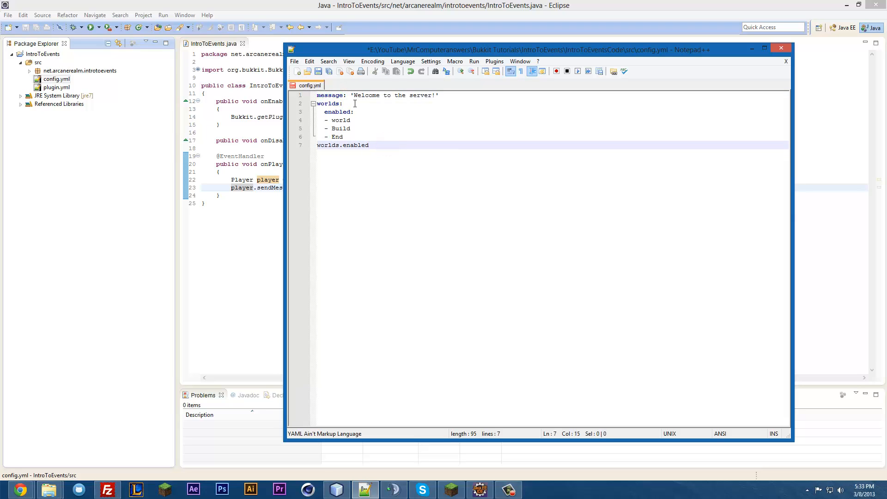
type("message")
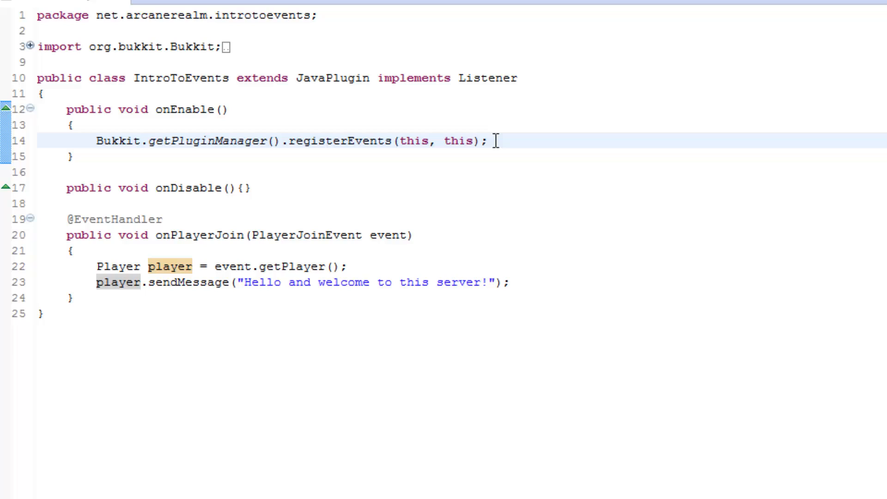
Add this.saveDefaultConfig() in onEnable right after registering events
key("enter")
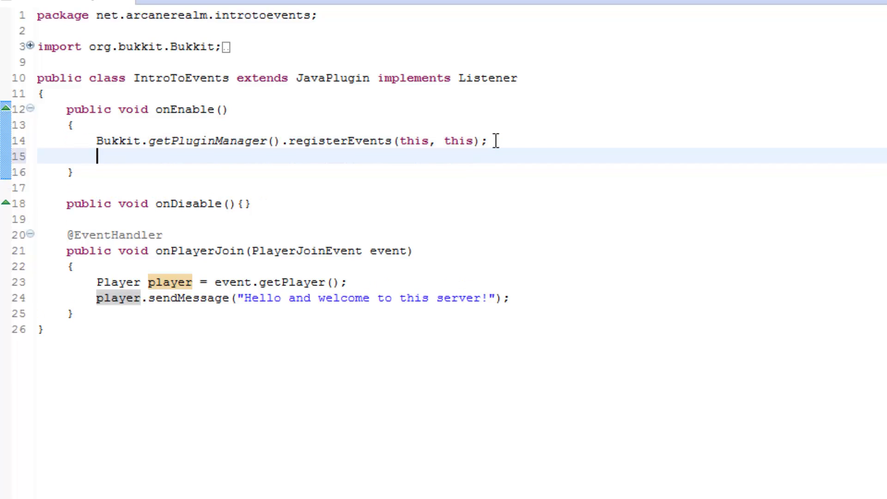
type("this")
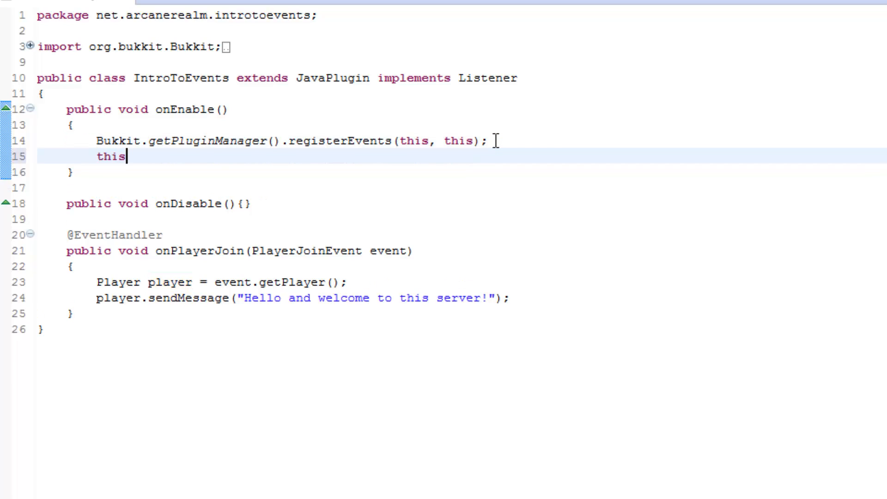
type(".cr")
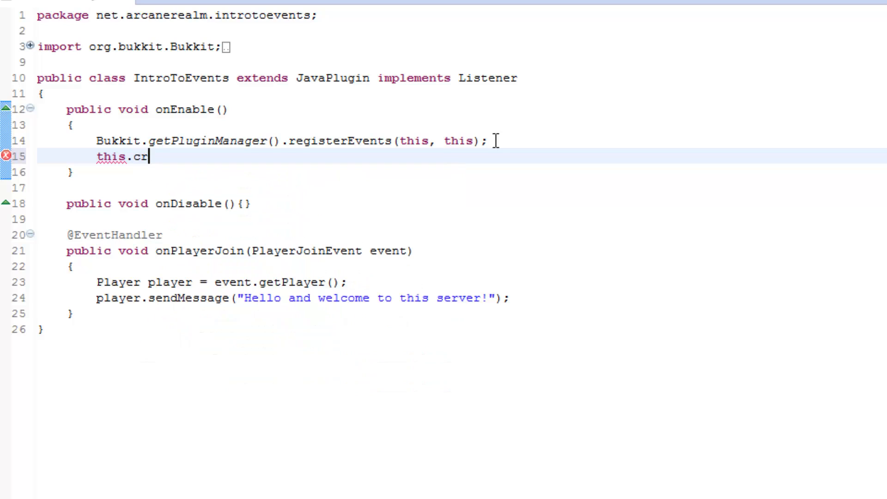
type("saveDefaultConfig();")
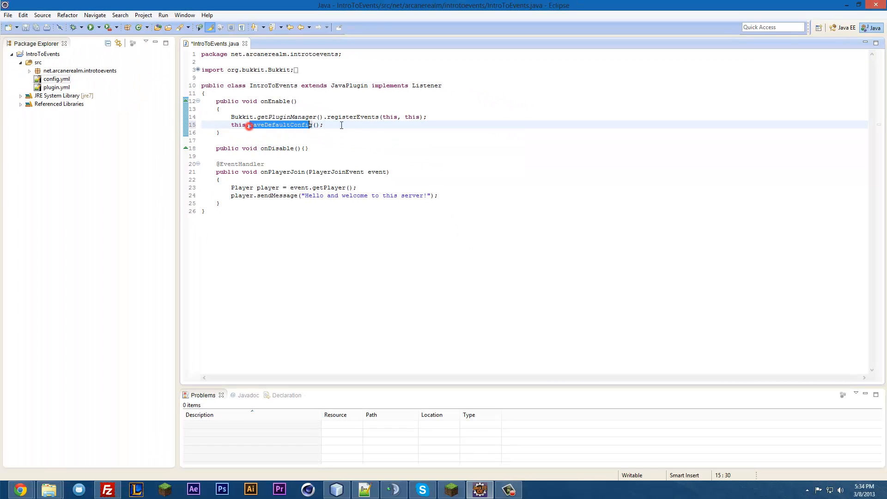
left_click(57, 79)
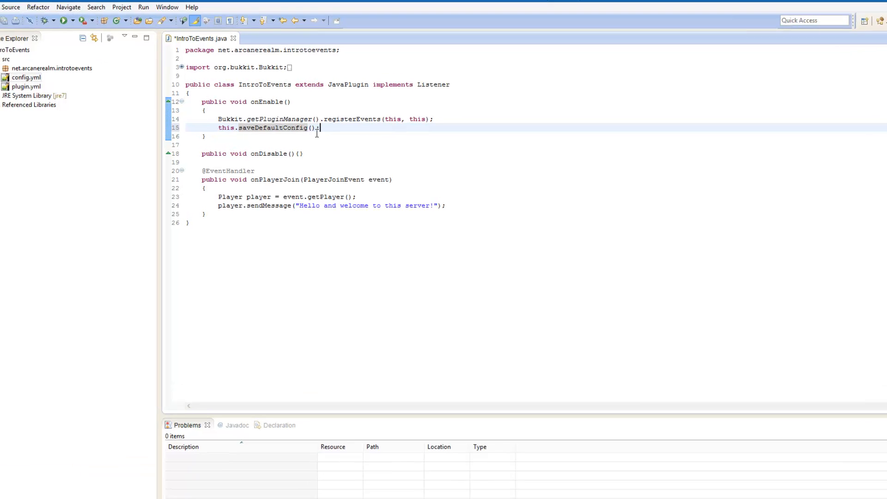
Replace the hardcoded join text with this.getConfig().getString("message")
double_click(200, 38)
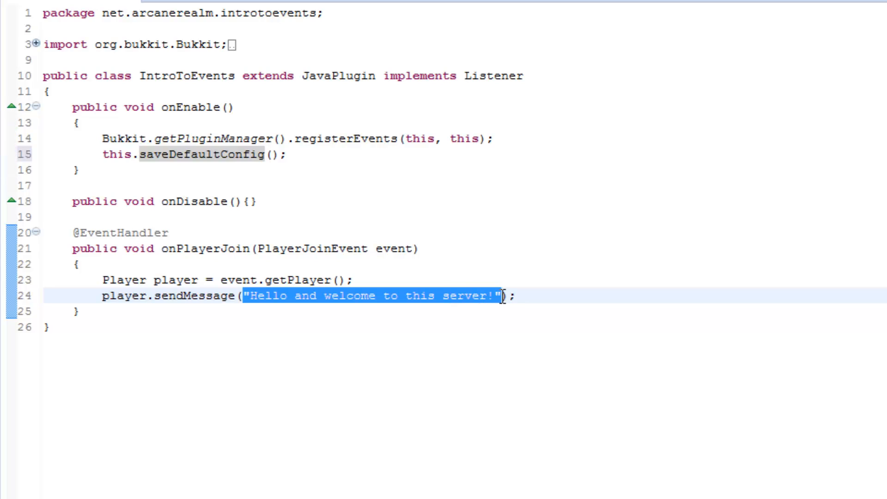
left_click(503, 296)
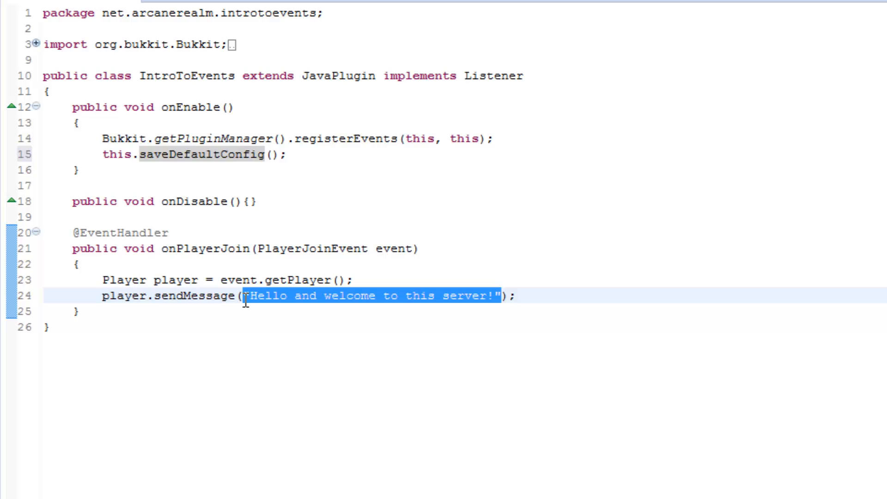
type("this);")
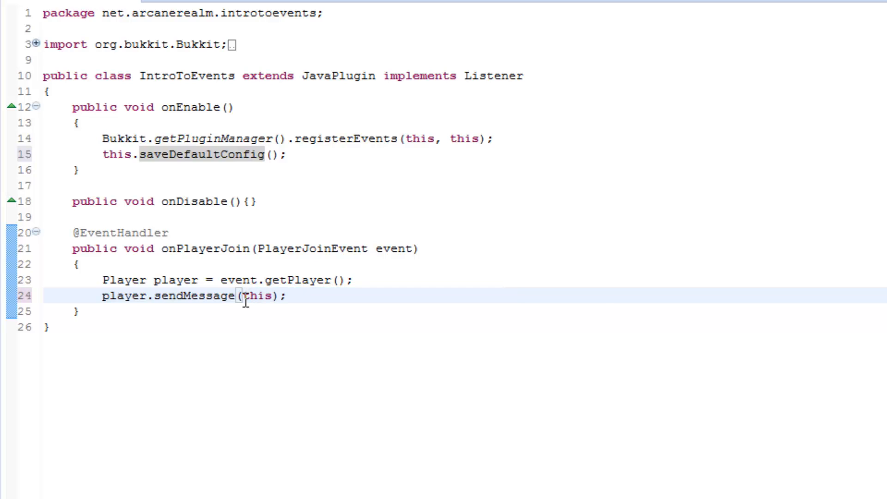
type("getConfig().getString(\"")
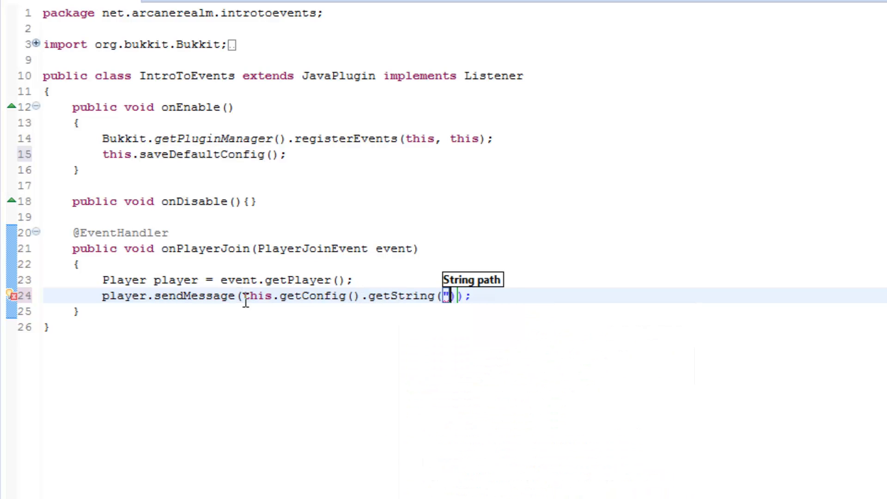
type("\"")
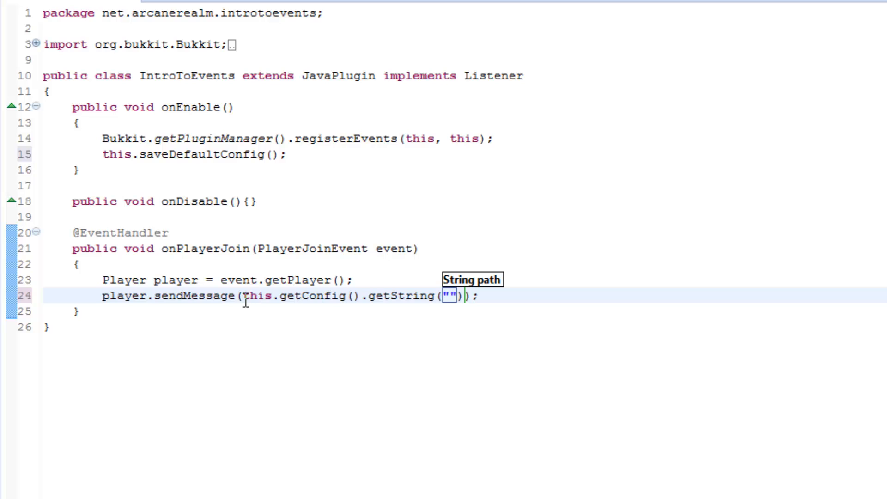
type("message")
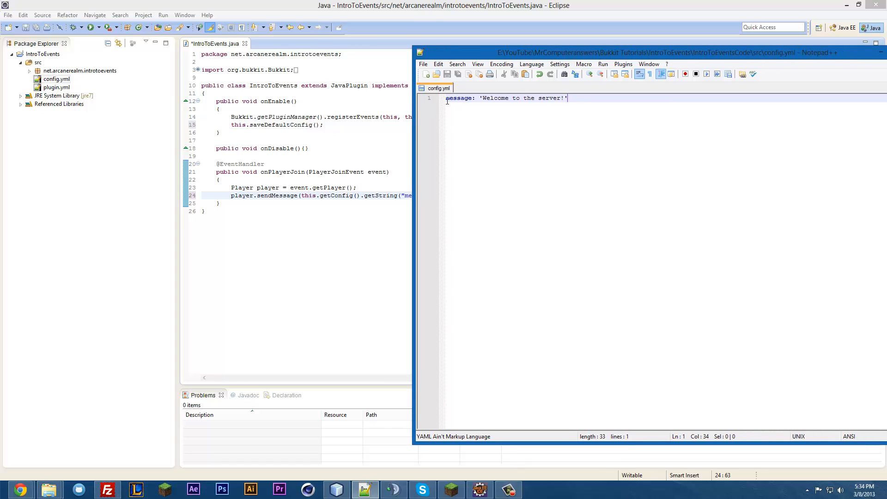
Check config.yml's key is named message, then go back to the plugin code
double_click(458, 98)
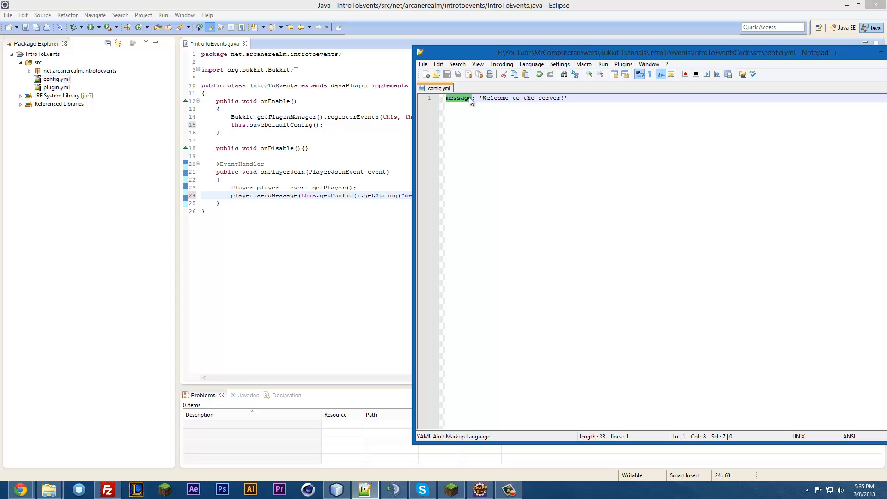
left_click(568, 98)
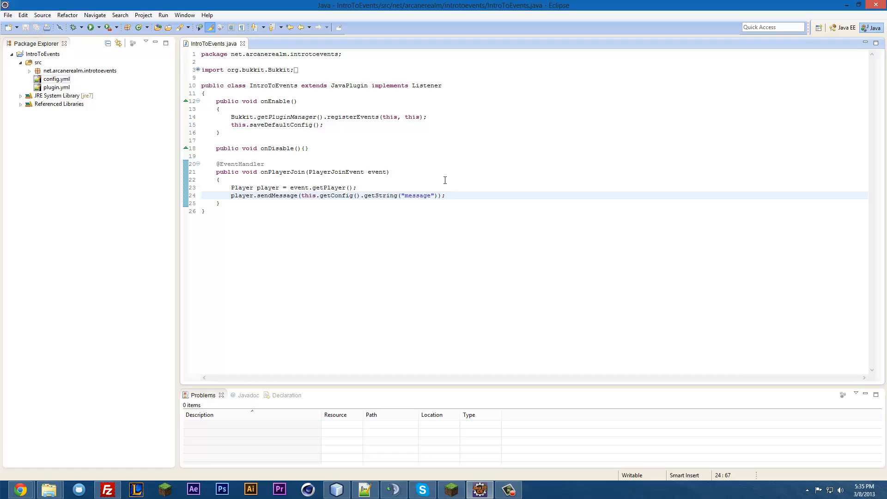
mouse_move(506, 447)
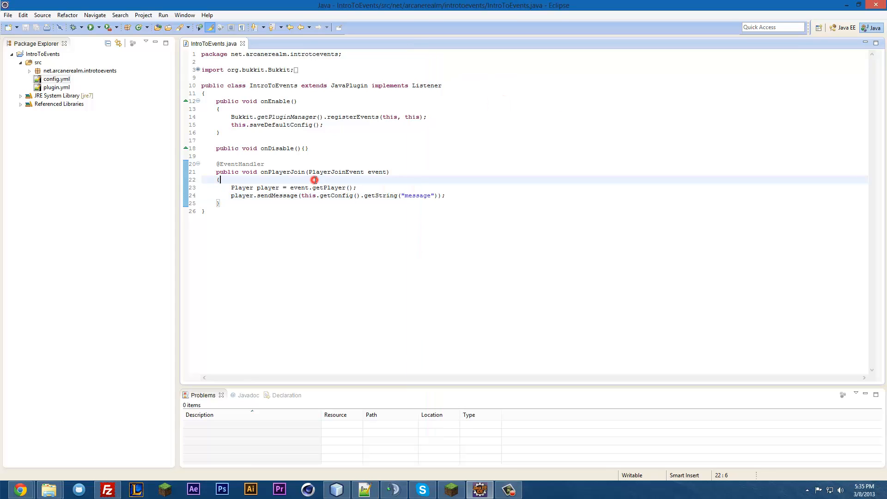
Export the IntroToEvents project as IntroToEvents.jar
left_click(42, 54)
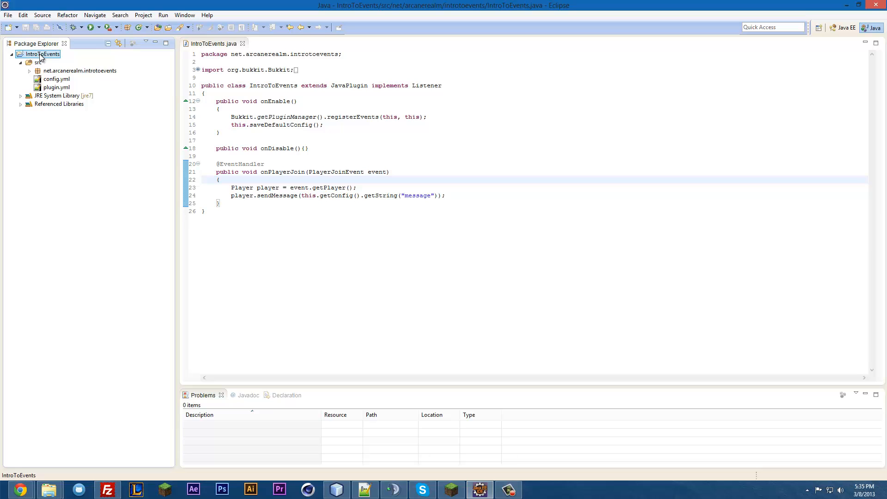
right_click(42, 54)
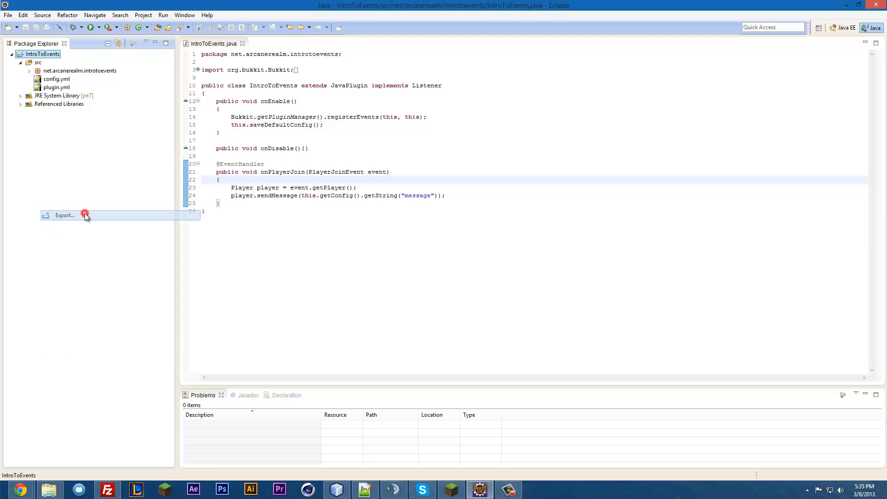
left_click(65, 216)
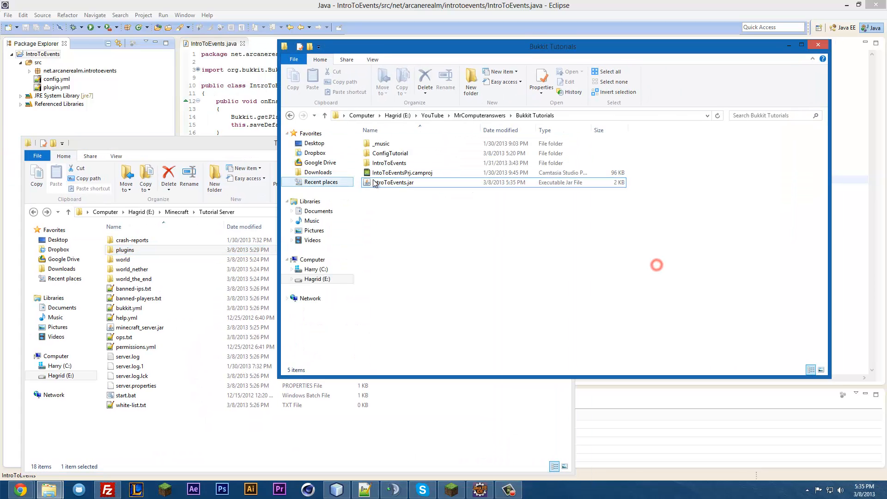
Replace plugins/IntroToEvents.jar with the new build and run start.bat
left_click_drag(393, 182, 123, 250)
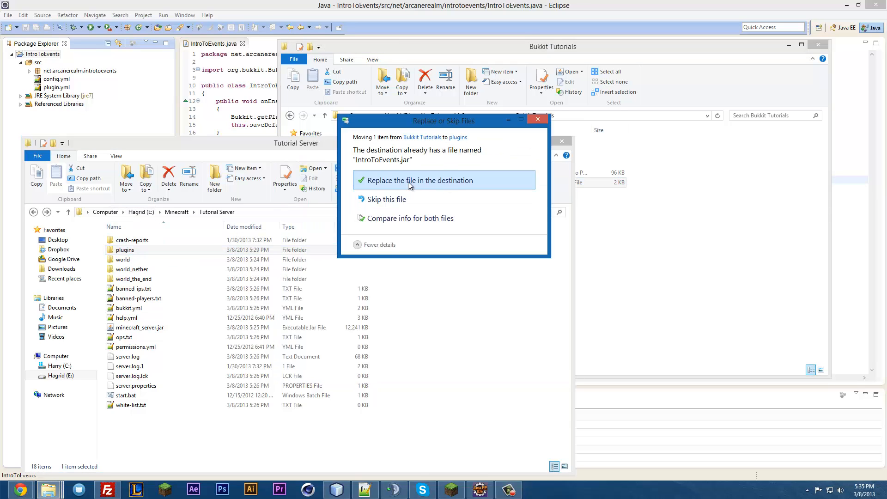
left_click(419, 180)
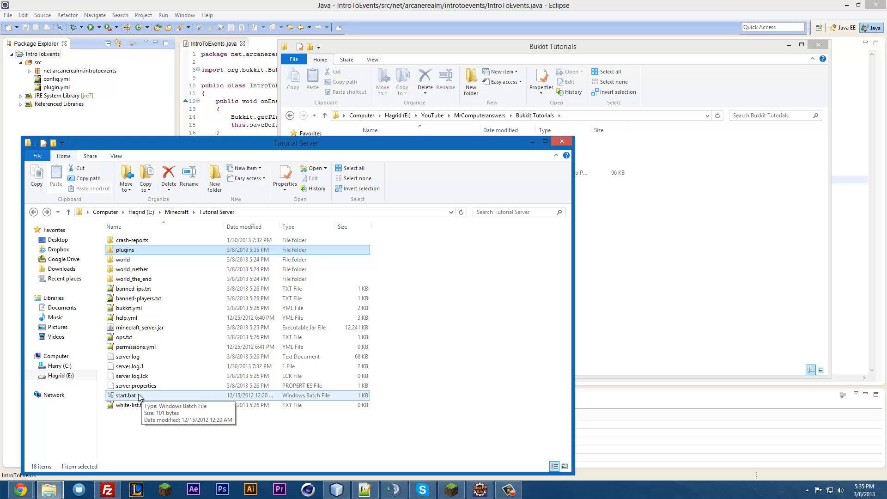
double_click(125, 395)
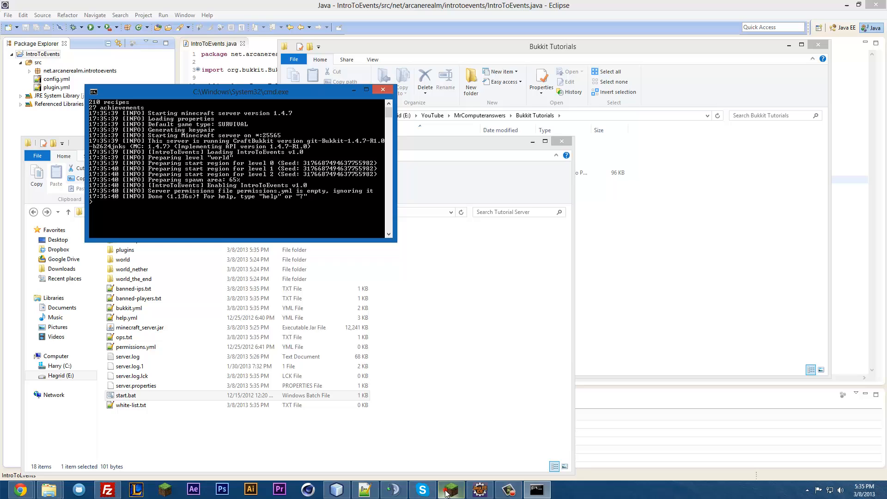
Join in Minecraft to see the welcome, change the config message to Hello!, and rejoin after reload
left_click(451, 490)
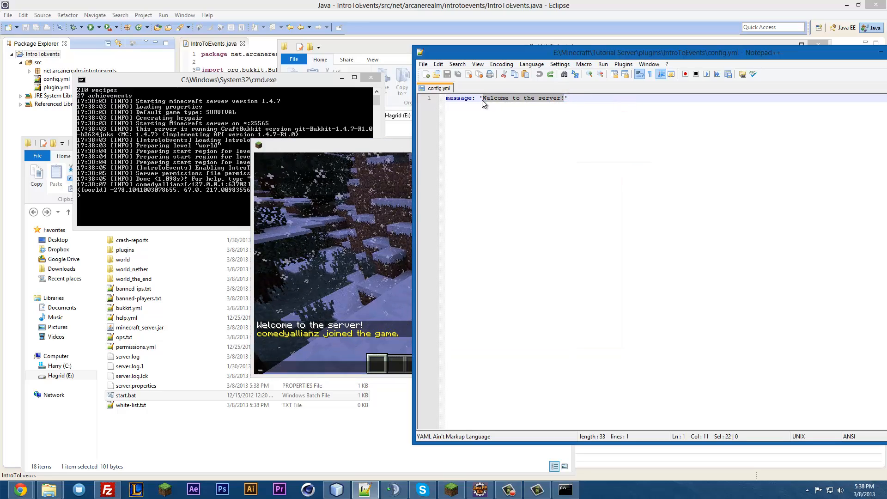
type("Hello!'")
left_click(163, 195)
type("reload")
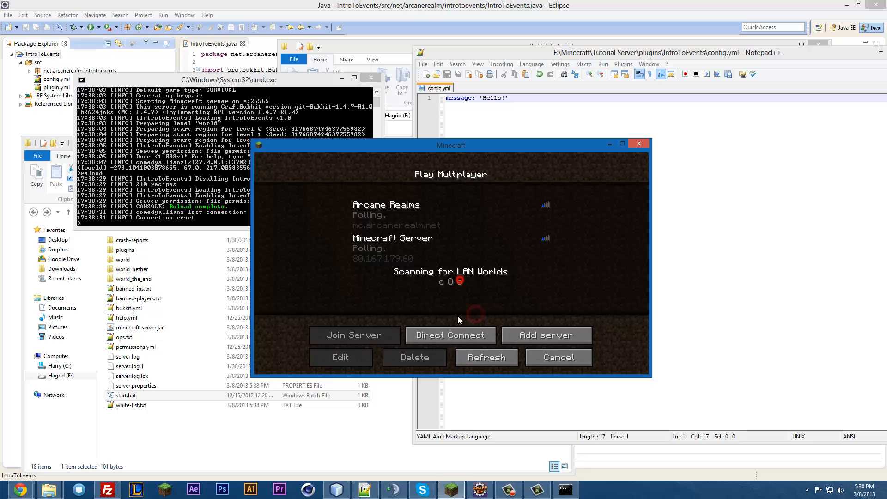
left_click(354, 335)
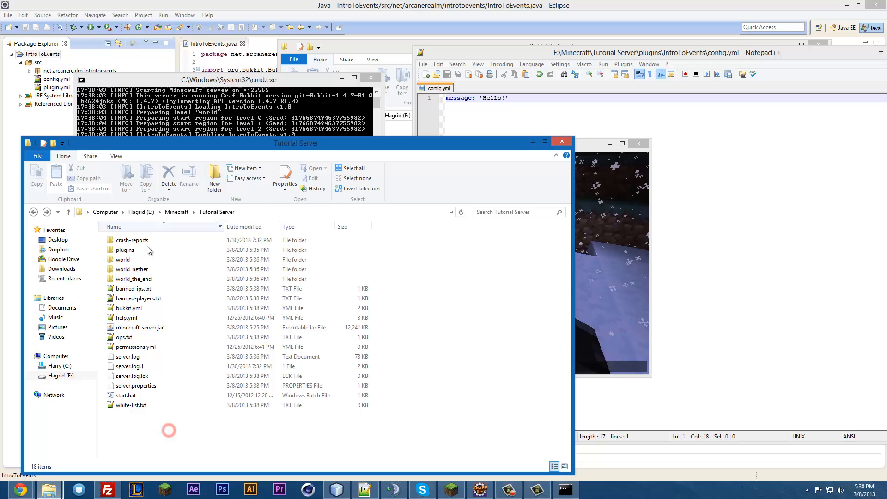
Browse into plugins/IntroToEvents to see the generated config.yml
double_click(125, 249)
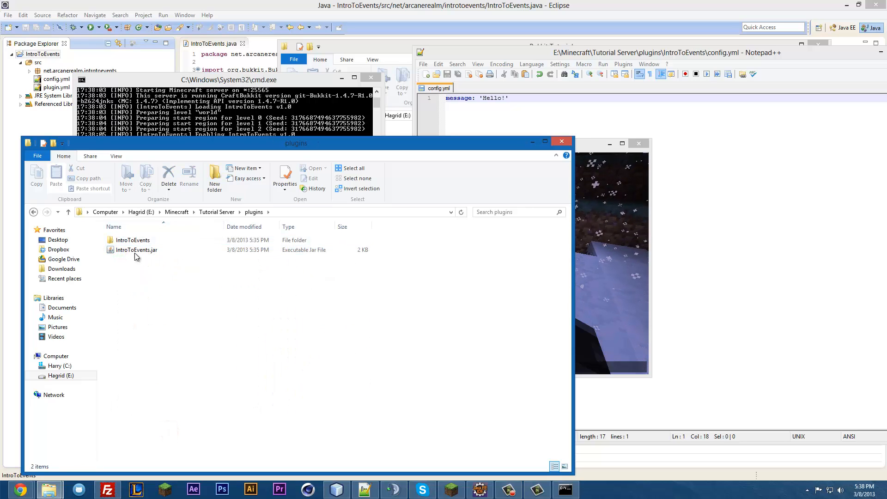
double_click(132, 241)
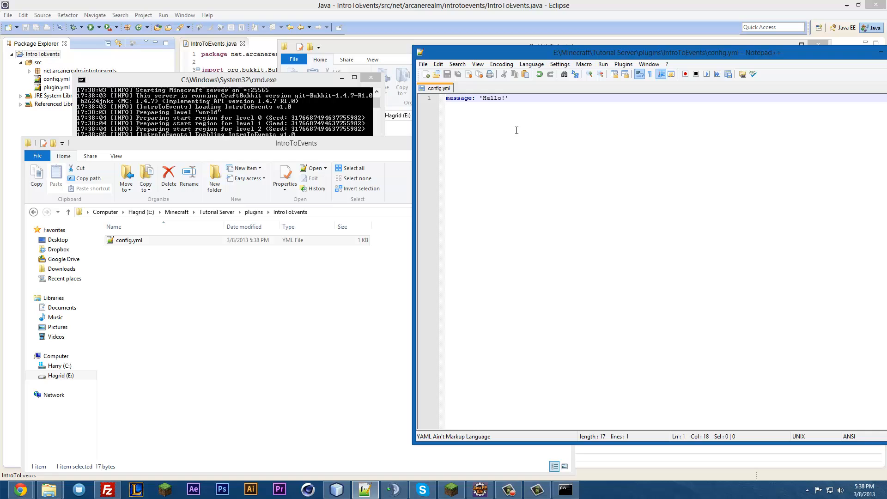
mouse_move(494, 95)
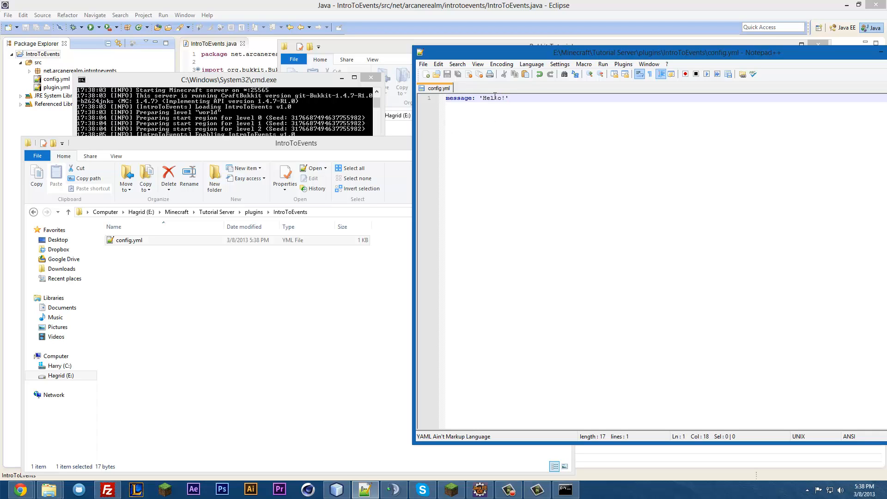